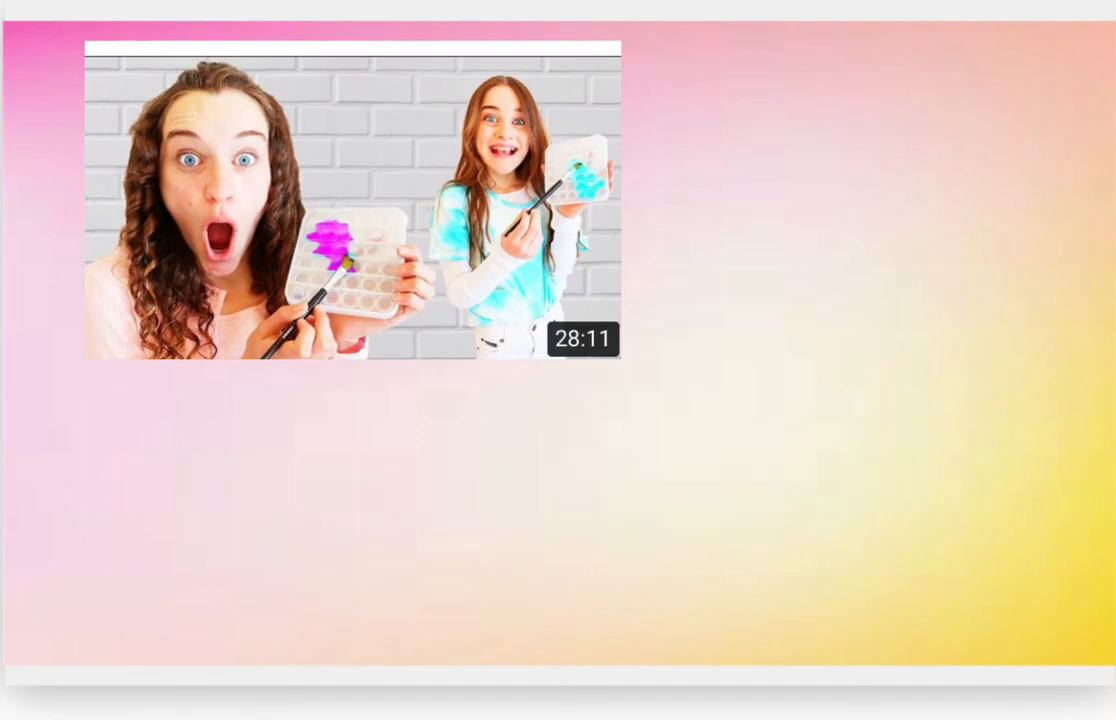
# Start playing the DIY fidget challenge video in the embedded player
pyautogui.click(350, 200)
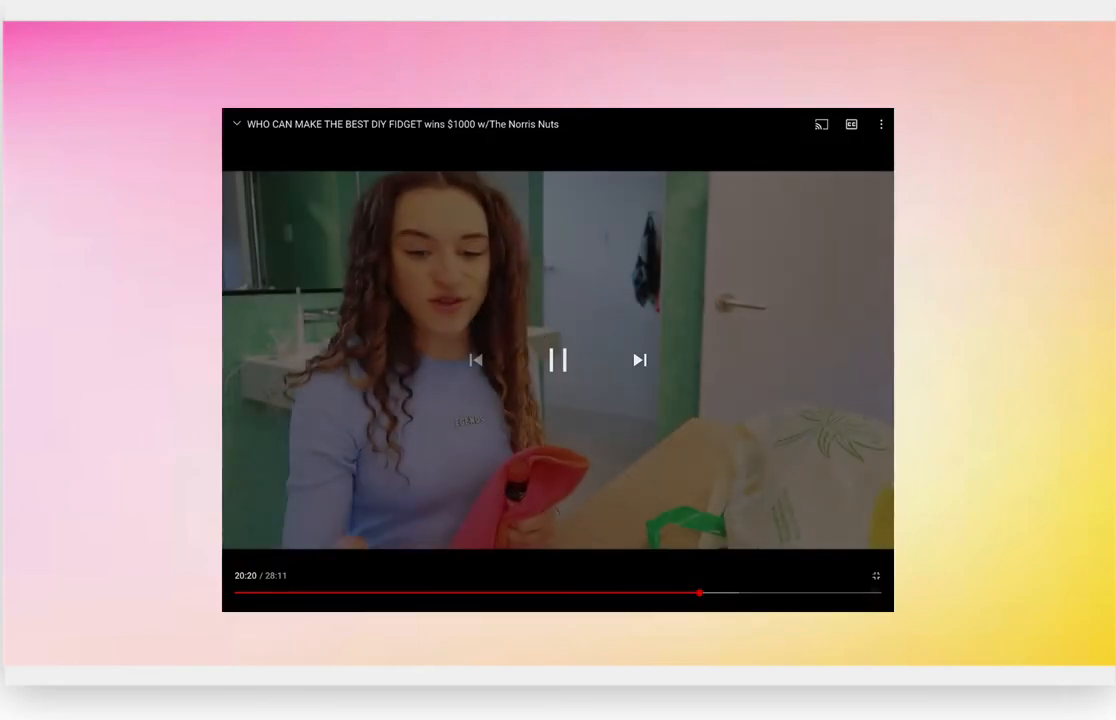